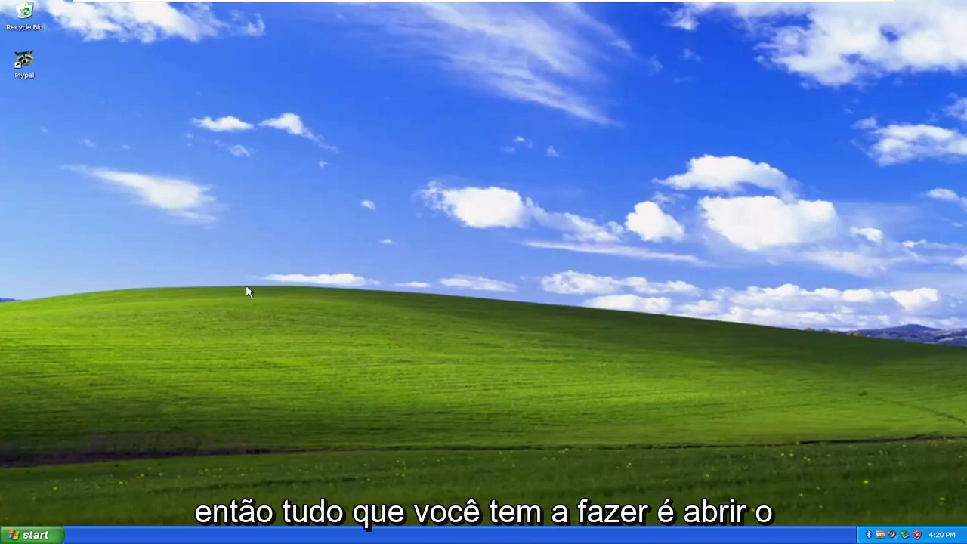
Open Printers and Faxes from the Start menu
{"action": "left_click", "coordinate": [33, 532]}
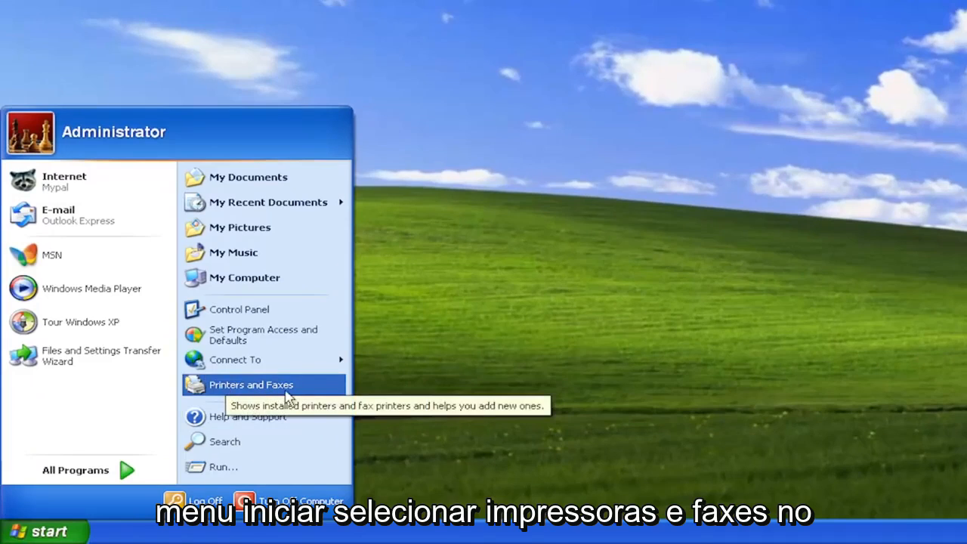
{"action": "left_click", "coordinate": [250, 384]}
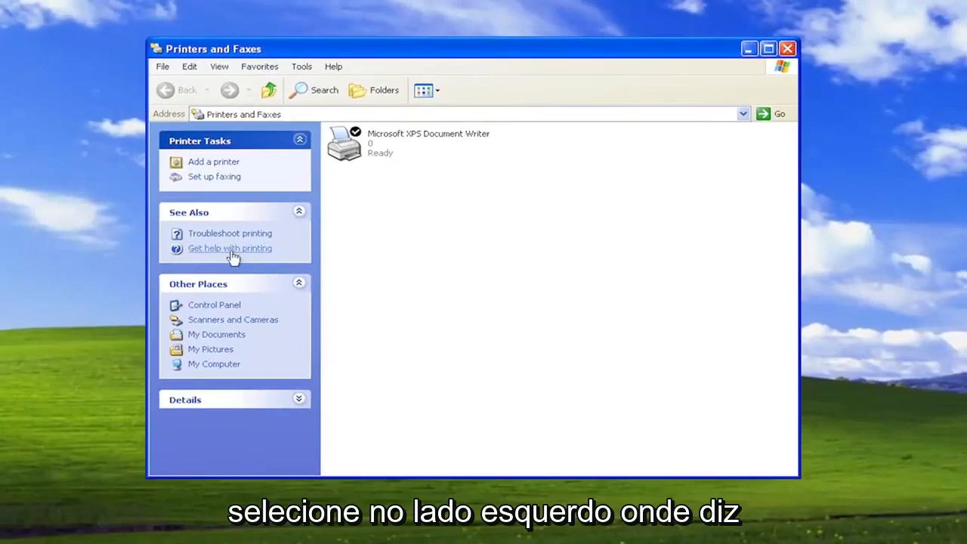
{"action": "mouse_move", "coordinate": [213, 162]}
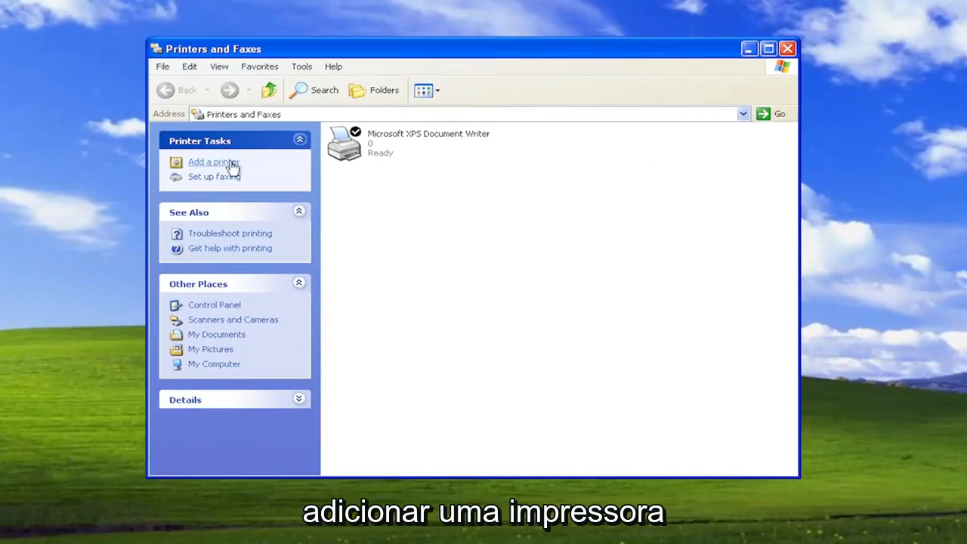
Launch the Add Printer Wizard and select 'Local printer attached to this computer' with auto-detect
{"action": "left_click", "coordinate": [214, 162]}
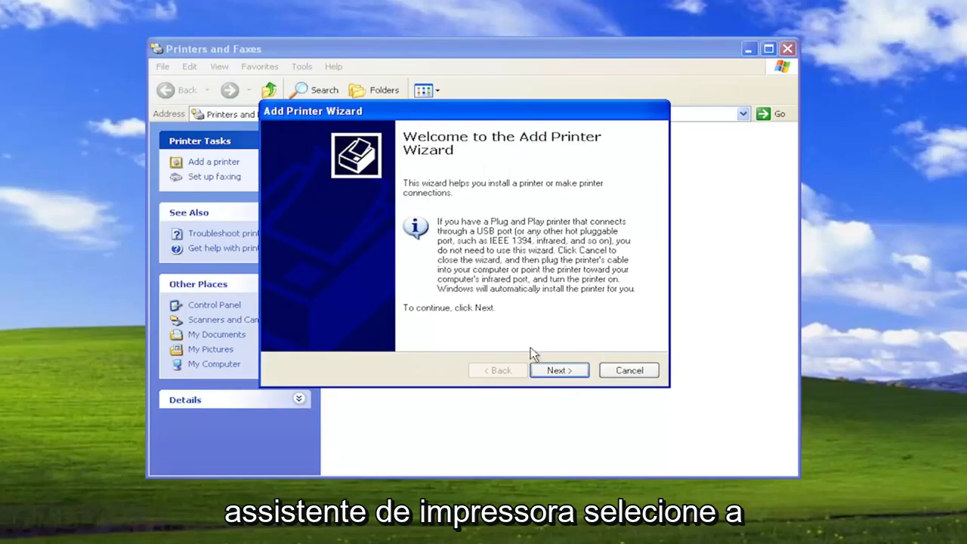
{"action": "left_click", "coordinate": [559, 370]}
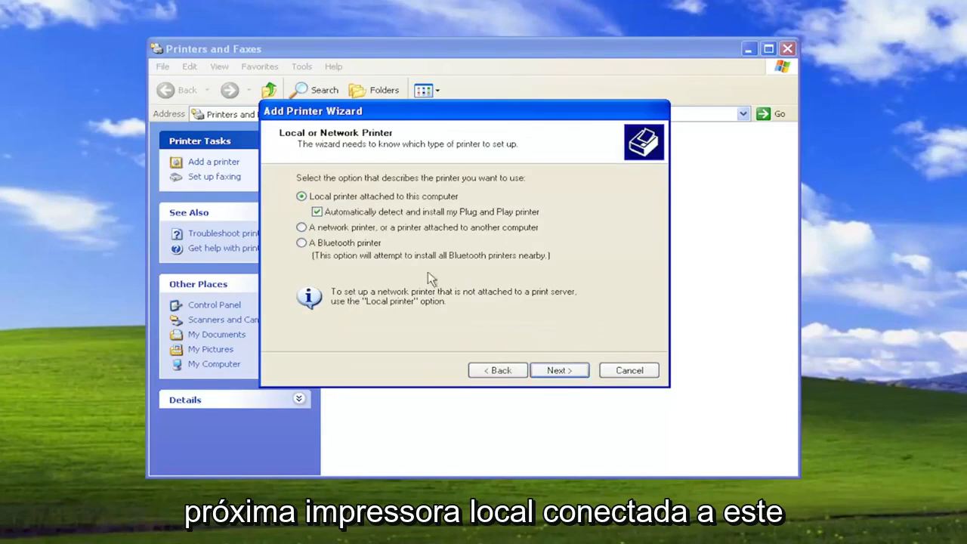
{"action": "mouse_move", "coordinate": [385, 208]}
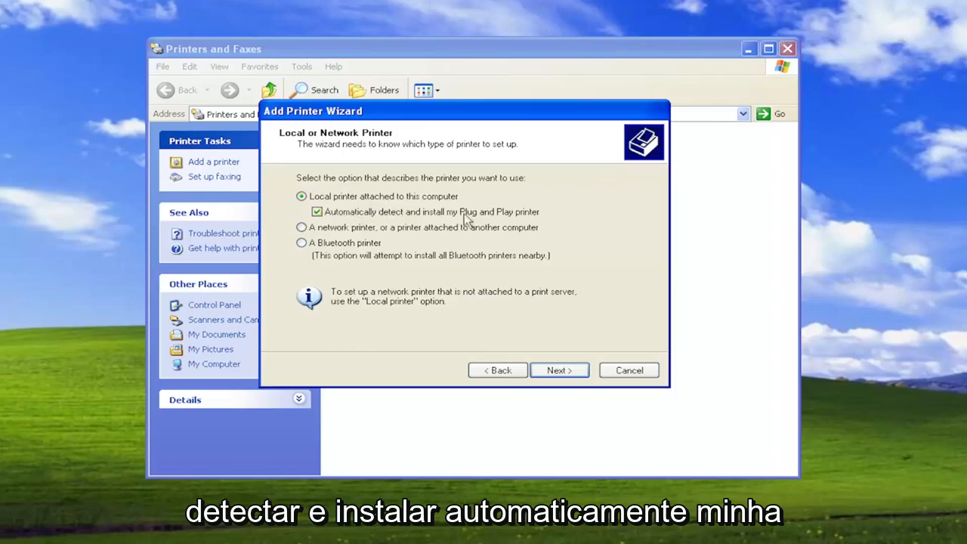
{"action": "mouse_move", "coordinate": [454, 229]}
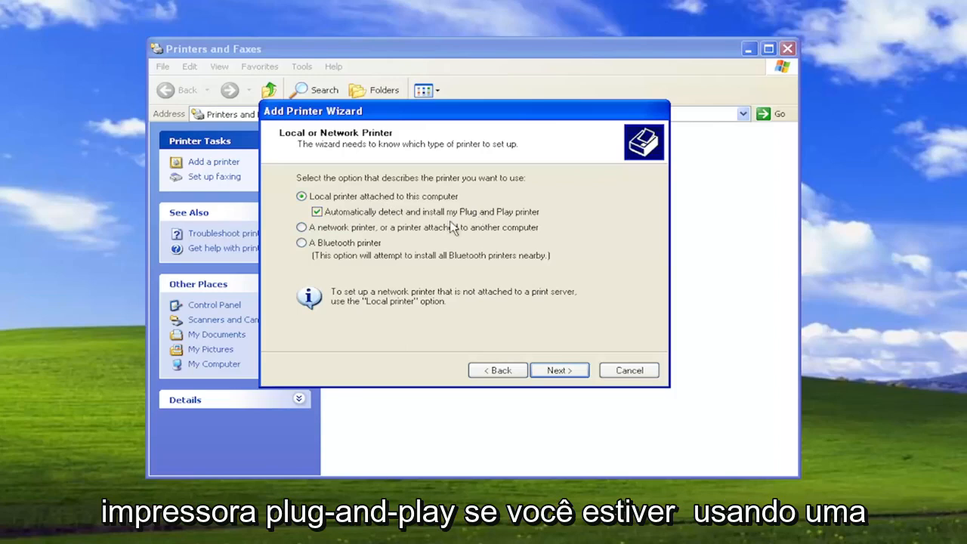
{"action": "left_click", "coordinate": [302, 228]}
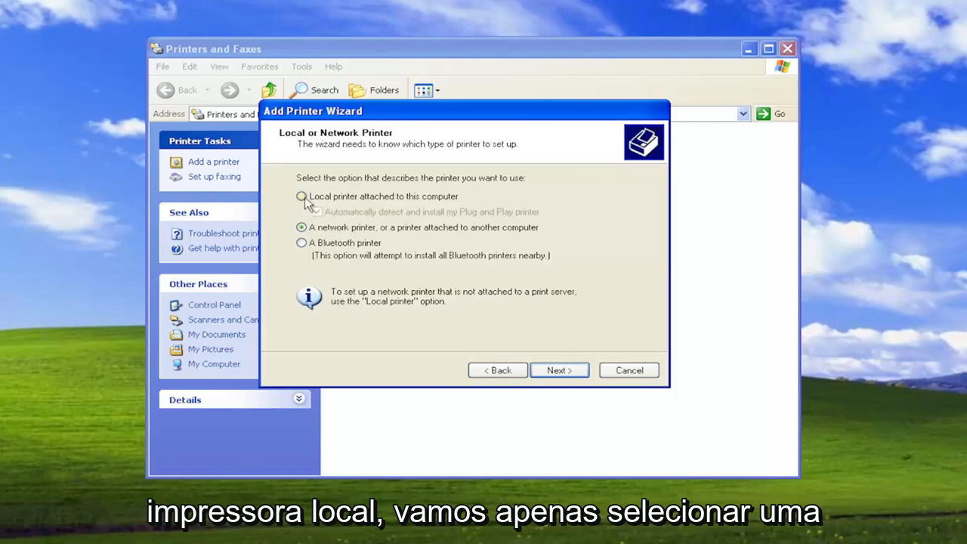
{"action": "left_click", "coordinate": [302, 196]}
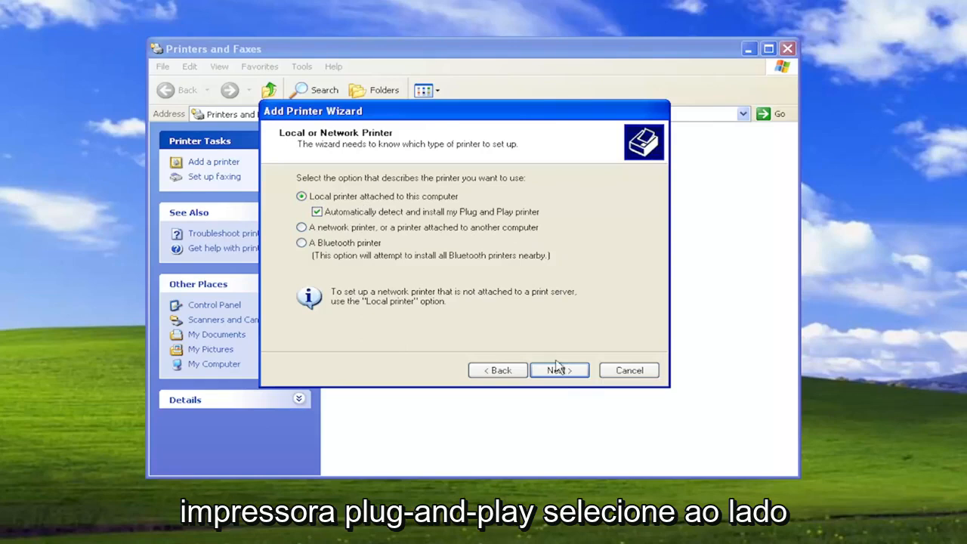
Run New Printer Detection, then cancel the wizard and close Printers and Faxes
{"action": "left_click", "coordinate": [559, 370]}
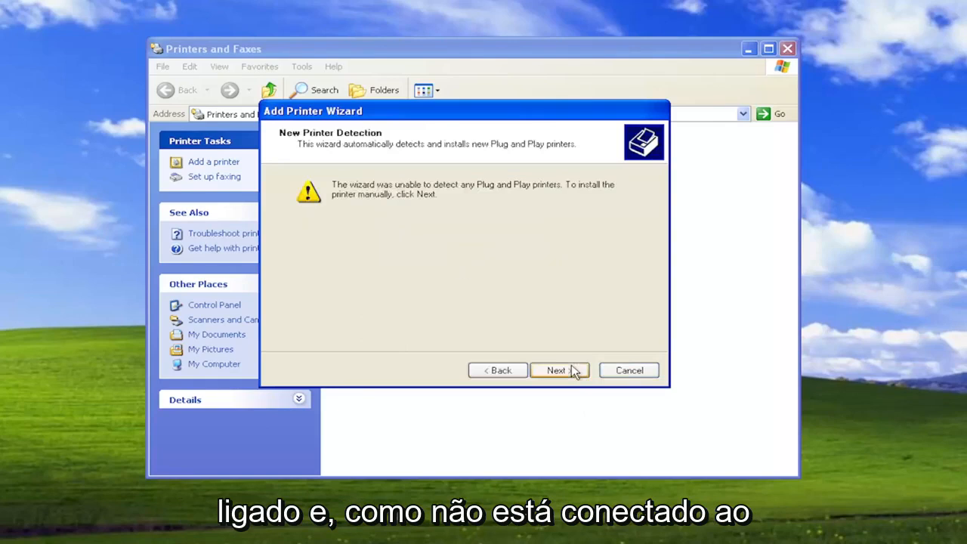
{"action": "mouse_move", "coordinate": [524, 276]}
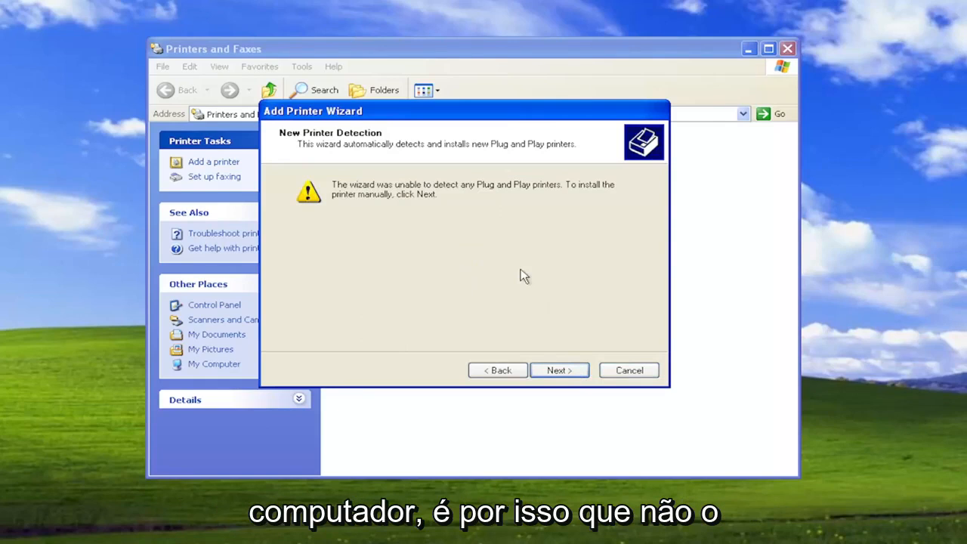
{"action": "mouse_move", "coordinate": [411, 225]}
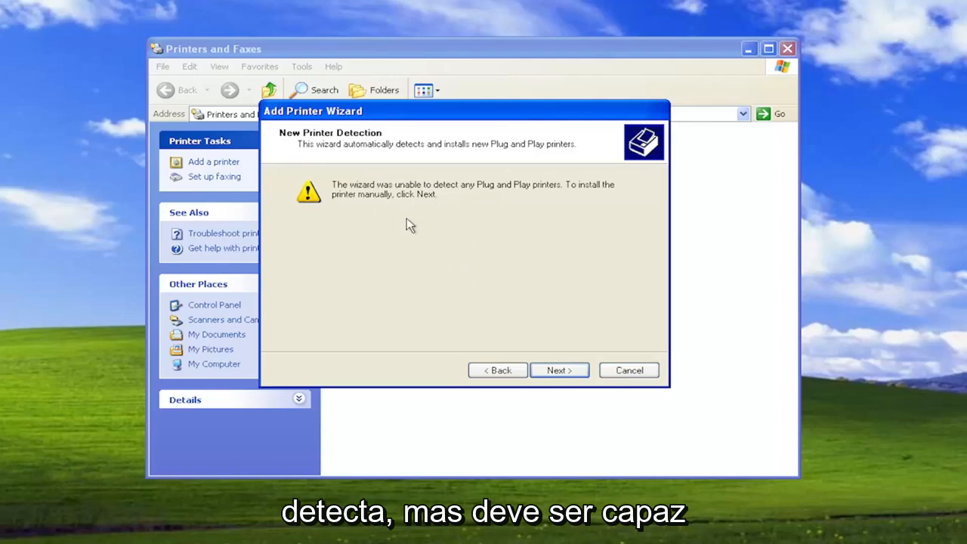
{"action": "mouse_move", "coordinate": [435, 251]}
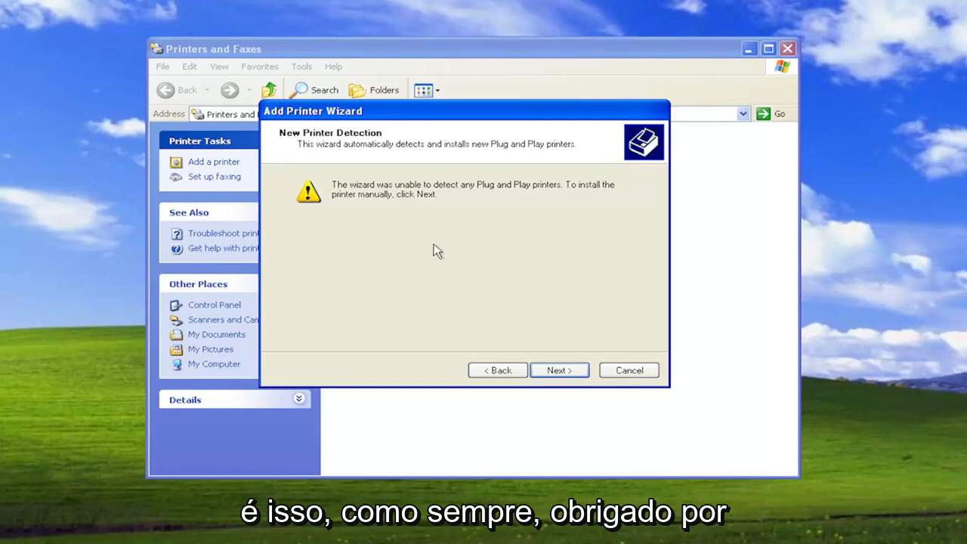
{"action": "mouse_move", "coordinate": [595, 375]}
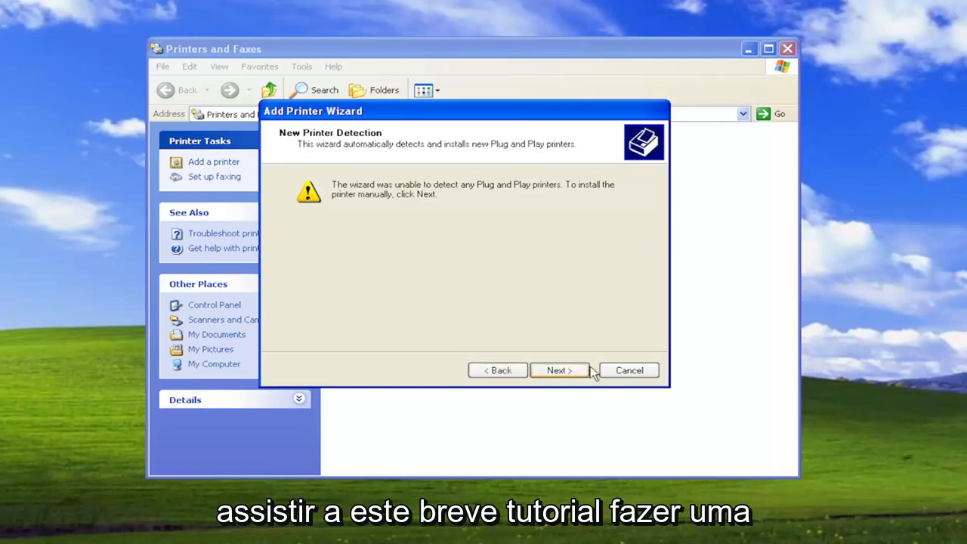
{"action": "mouse_move", "coordinate": [654, 300]}
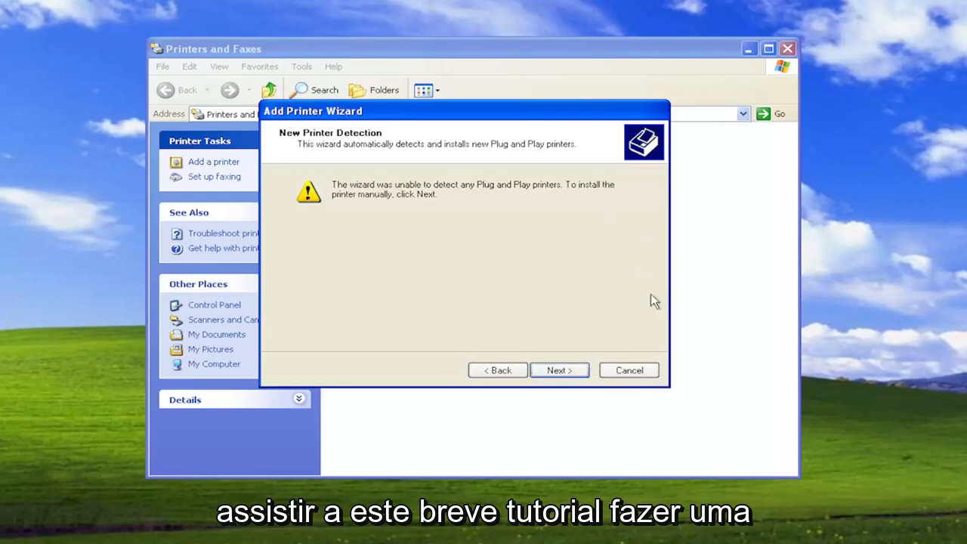
{"action": "left_click", "coordinate": [629, 371]}
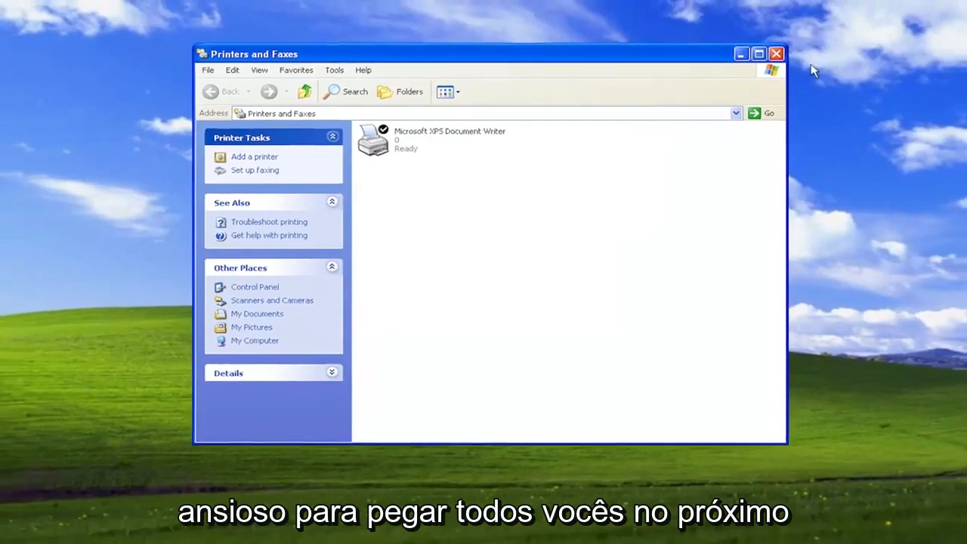
{"action": "left_click", "coordinate": [776, 50]}
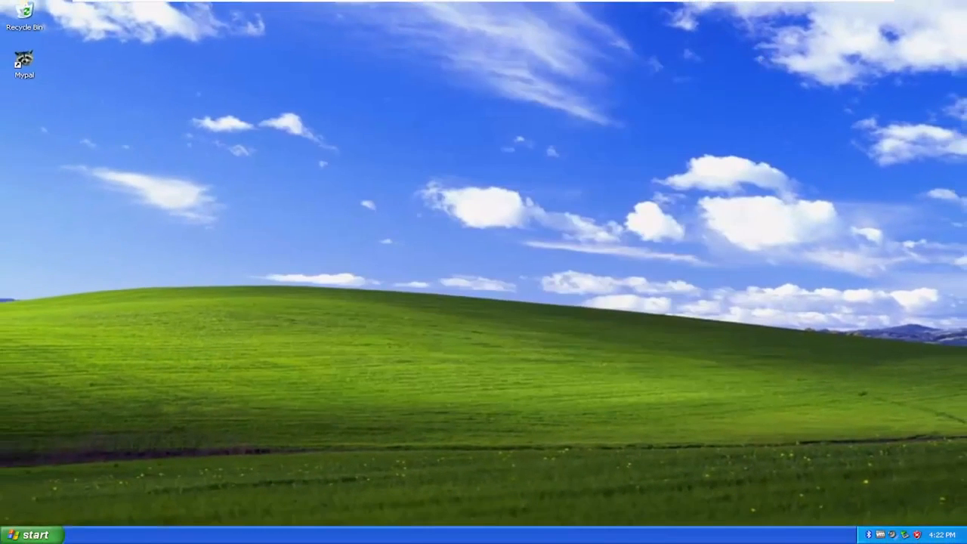